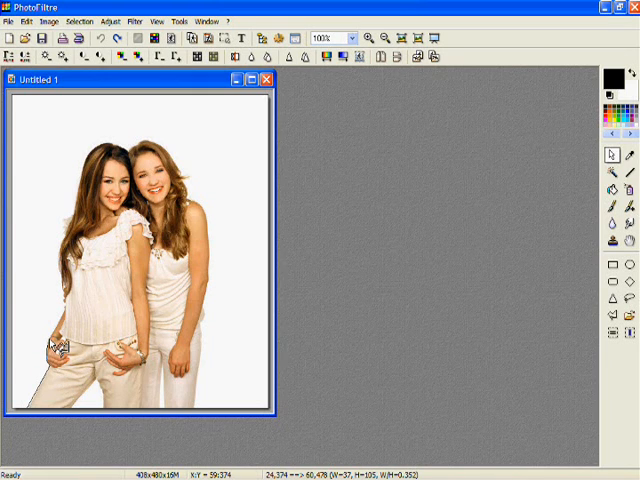
{"action": "mouse_move", "coordinate": [68, 328]}
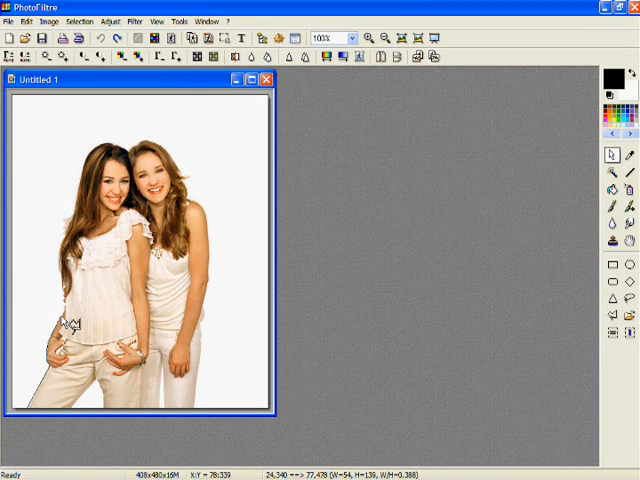
{"action": "mouse_move", "coordinate": [72, 304]}
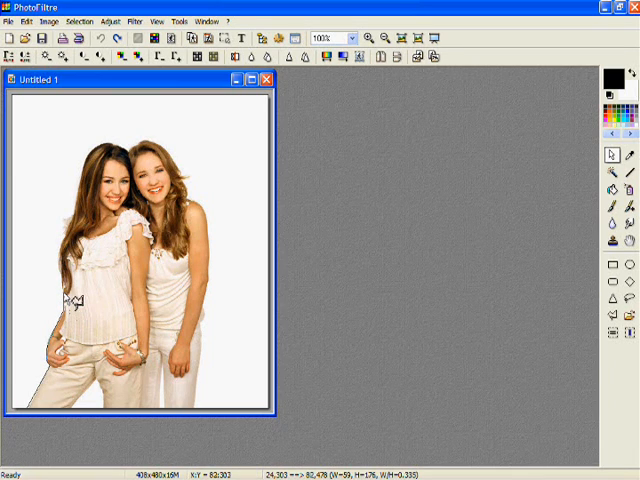
{"action": "mouse_move", "coordinate": [64, 258]}
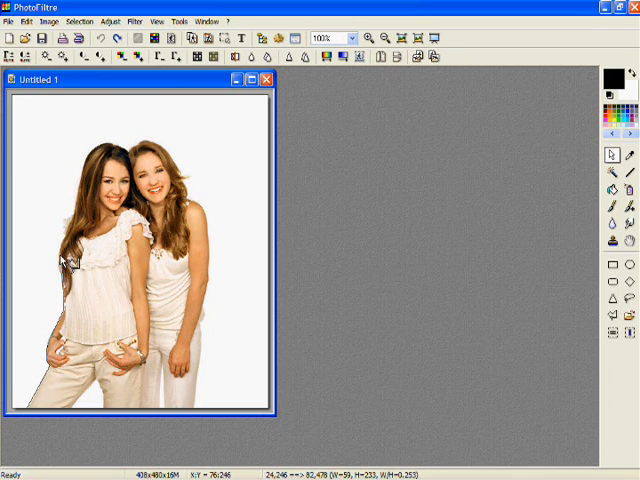
{"action": "mouse_move", "coordinate": [70, 250]}
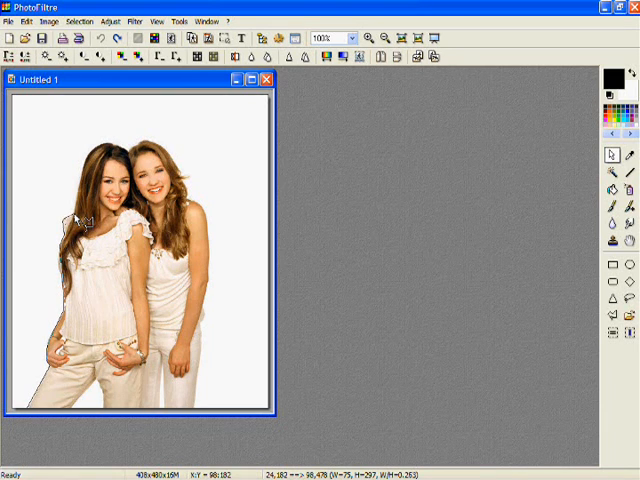
{"action": "mouse_move", "coordinate": [88, 160]}
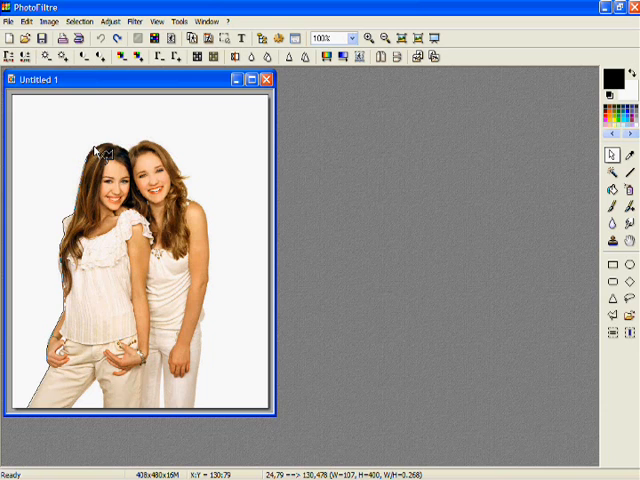
{"action": "mouse_move", "coordinate": [100, 148]}
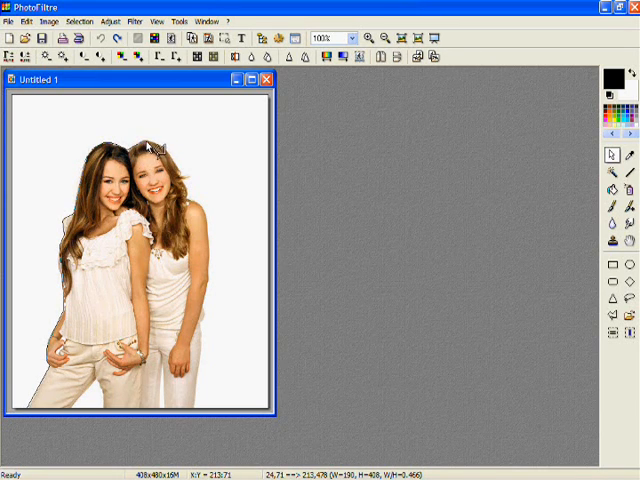
{"action": "mouse_move", "coordinate": [170, 152]}
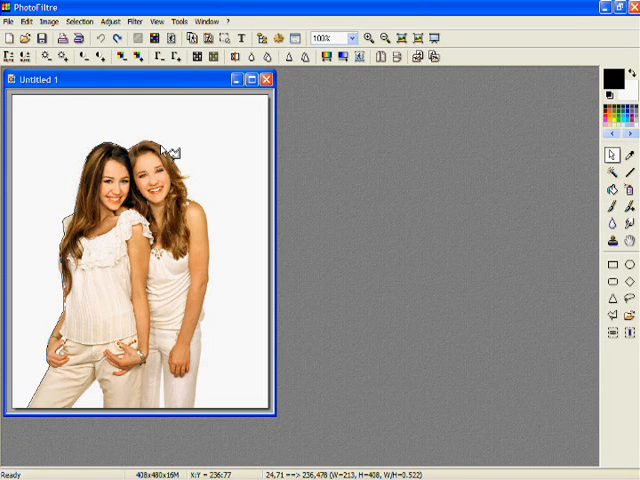
{"action": "mouse_move", "coordinate": [190, 176]}
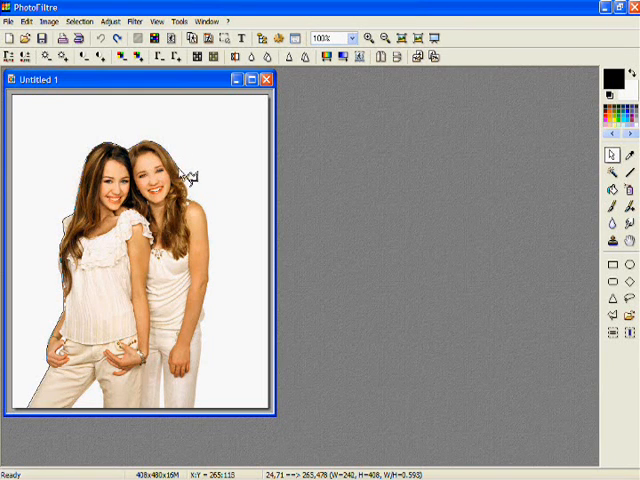
{"action": "mouse_move", "coordinate": [196, 196]}
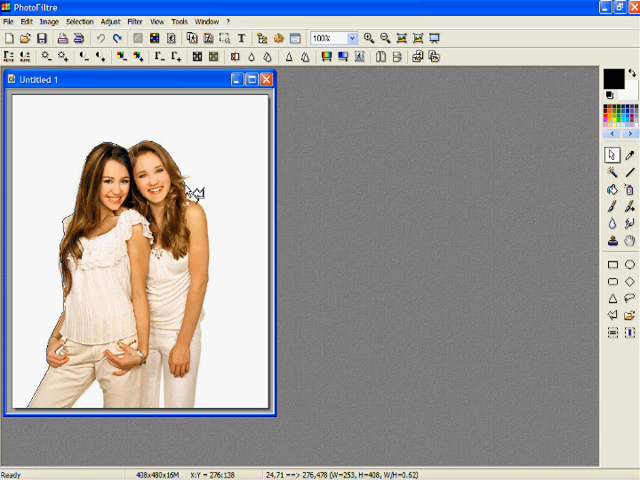
{"action": "mouse_move", "coordinate": [204, 208]}
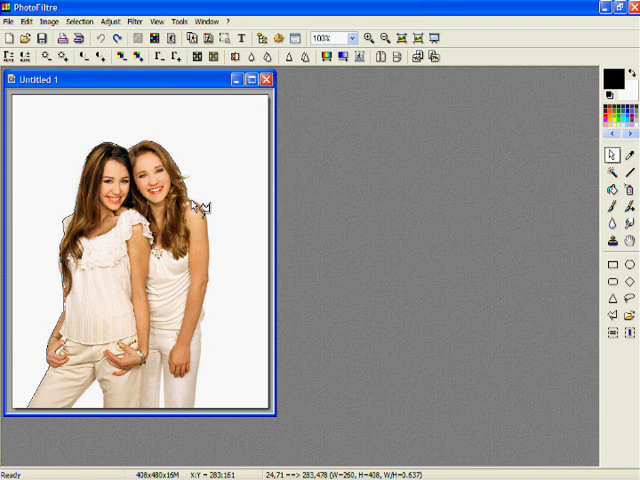
{"action": "mouse_move", "coordinate": [216, 216]}
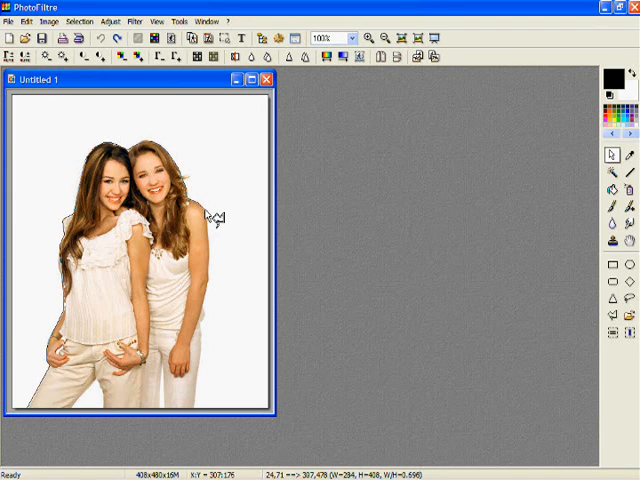
{"action": "mouse_move", "coordinate": [220, 244]}
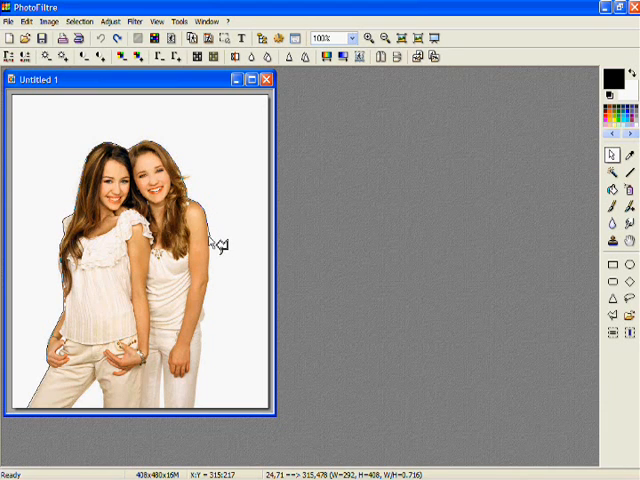
{"action": "mouse_move", "coordinate": [218, 280]}
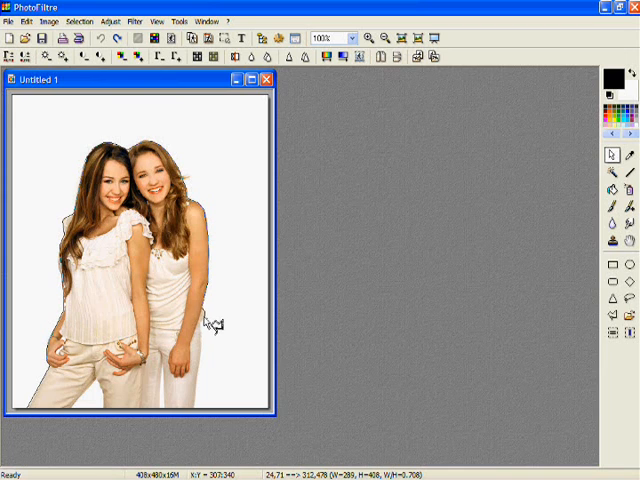
{"action": "mouse_move", "coordinate": [208, 344]}
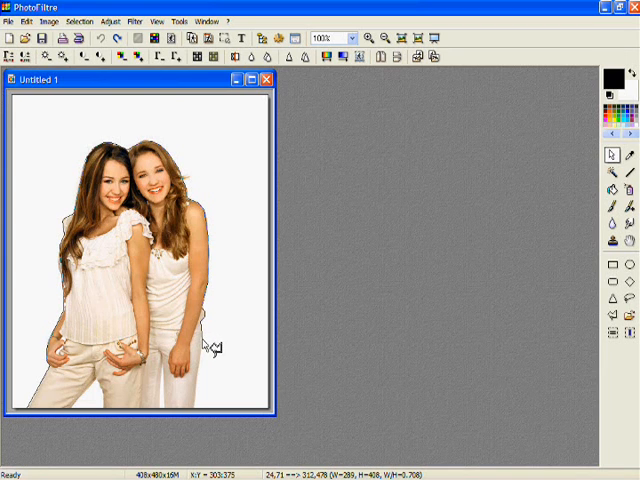
{"action": "mouse_move", "coordinate": [200, 384]}
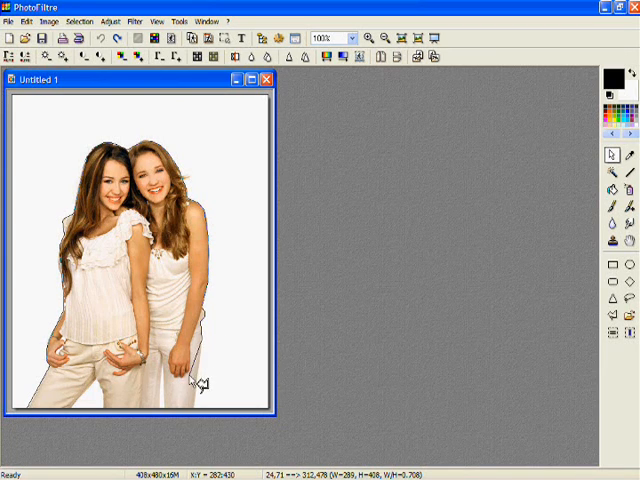
{"action": "mouse_move", "coordinate": [204, 416]}
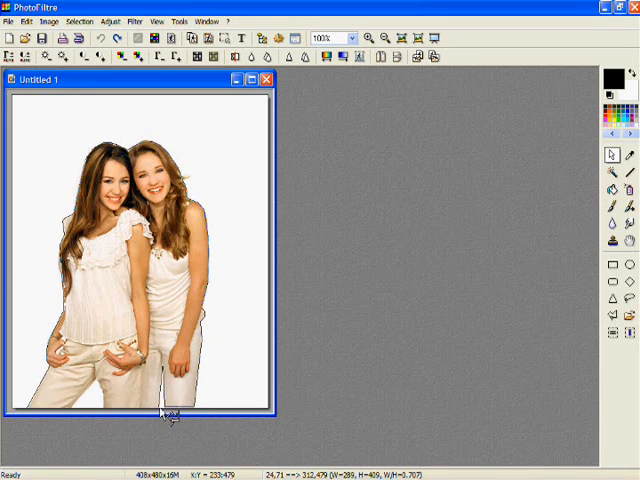
{"action": "mouse_move", "coordinate": [104, 416]}
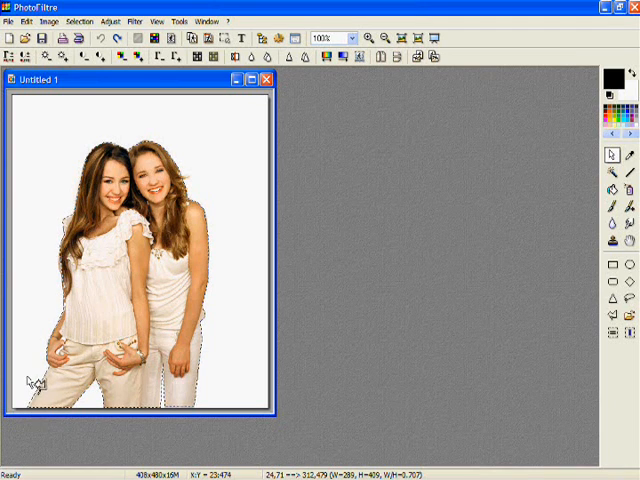
{"action": "mouse_move", "coordinate": [158, 118]}
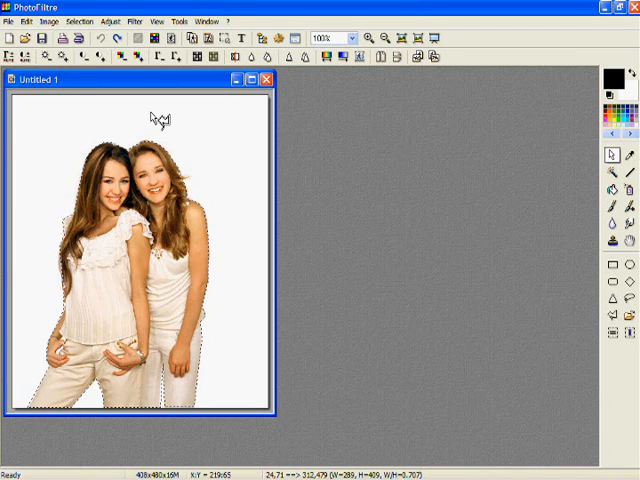
Launch the Progressive contour filter from Filter > Stylize for the selected girls.
{"action": "left_click", "coordinate": [132, 20]}
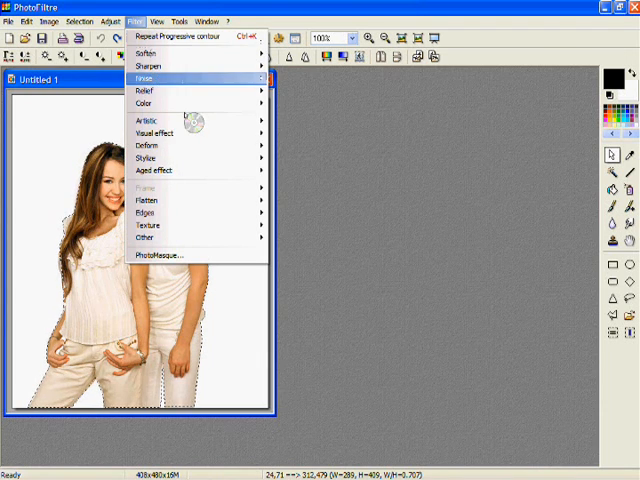
{"action": "mouse_move", "coordinate": [148, 156]}
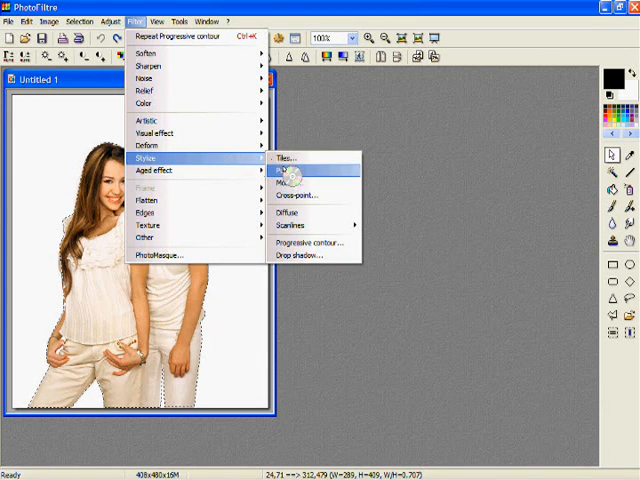
{"action": "left_click", "coordinate": [310, 242]}
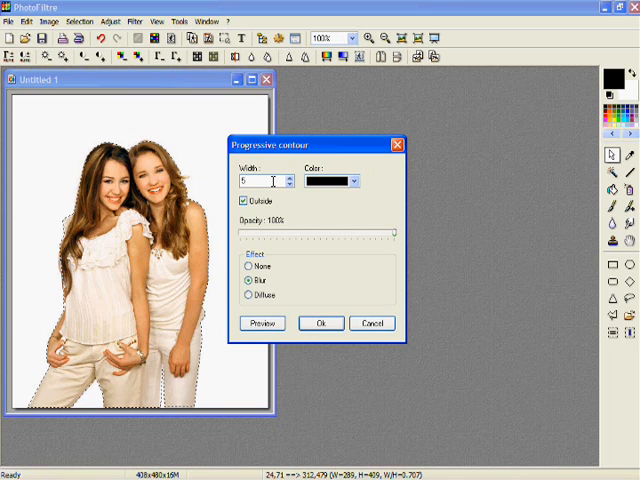
Set a light peach contour colour at lowered opacity with Diffuse spread, then preview it.
{"action": "left_click", "coordinate": [356, 180]}
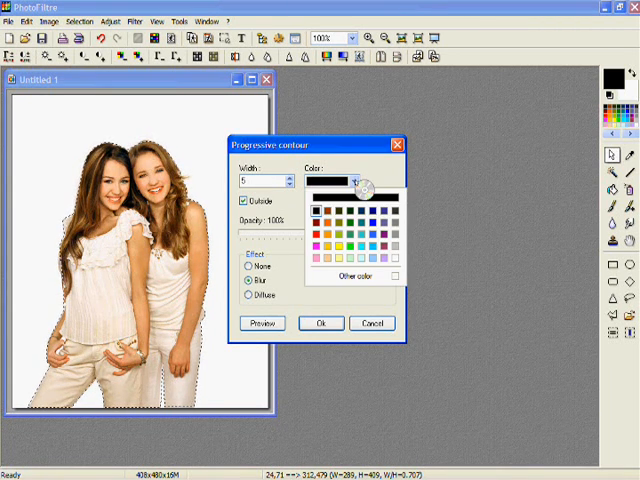
{"action": "left_click", "coordinate": [344, 240]}
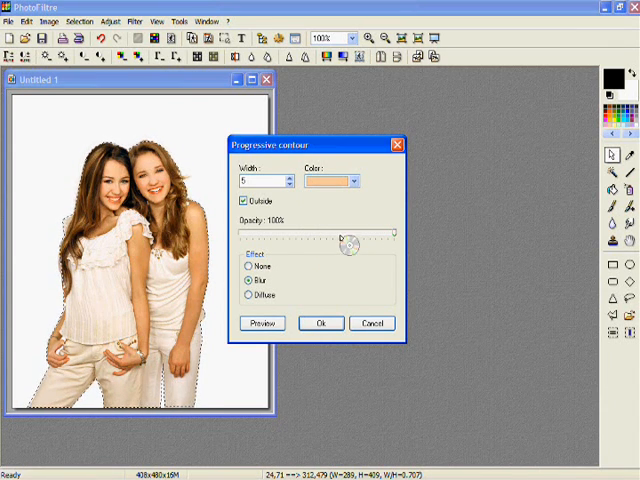
{"action": "left_click_drag", "start_coordinate": [344, 244], "coordinate": [244, 244]}
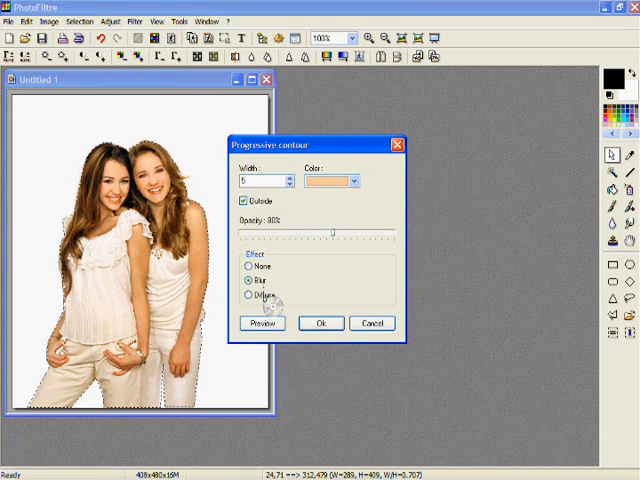
{"action": "left_click", "coordinate": [262, 324]}
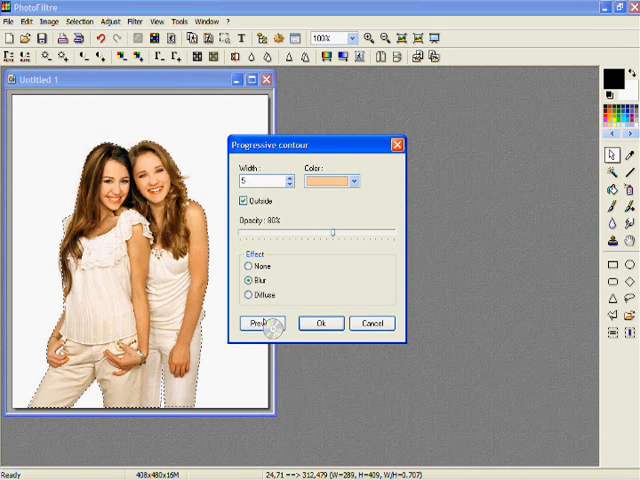
{"action": "left_click", "coordinate": [264, 324]}
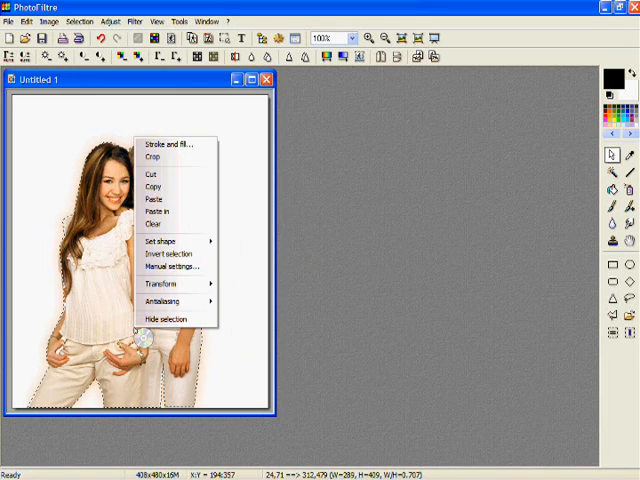
{"action": "mouse_move", "coordinate": [164, 320]}
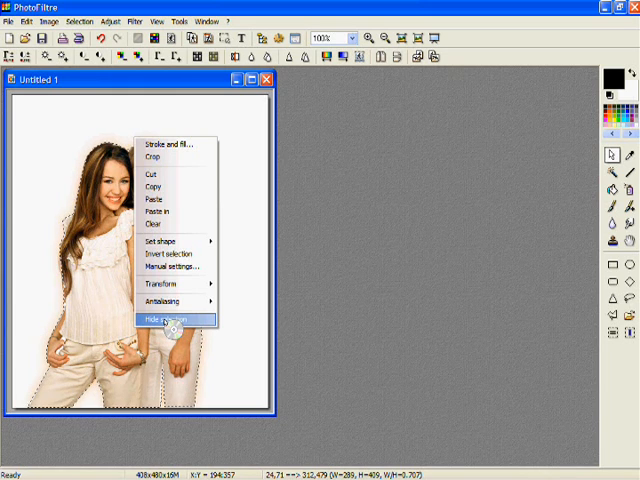
{"action": "left_click", "coordinate": [170, 318]}
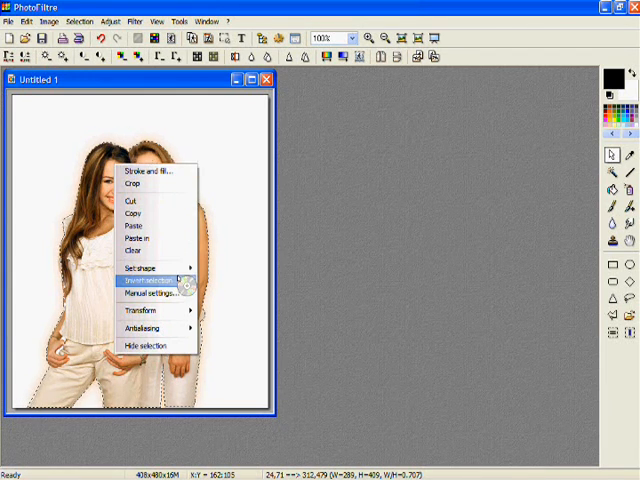
Hide the selection outline via the context menu, leaving only the peach-glowed photo.
{"action": "left_click", "coordinate": [148, 280]}
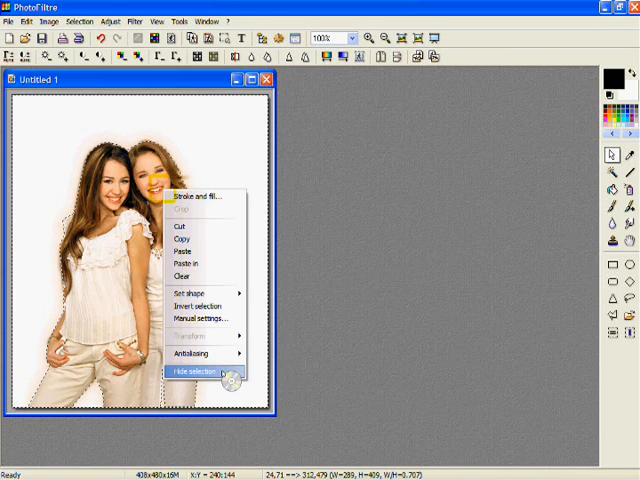
{"action": "left_click", "coordinate": [196, 372]}
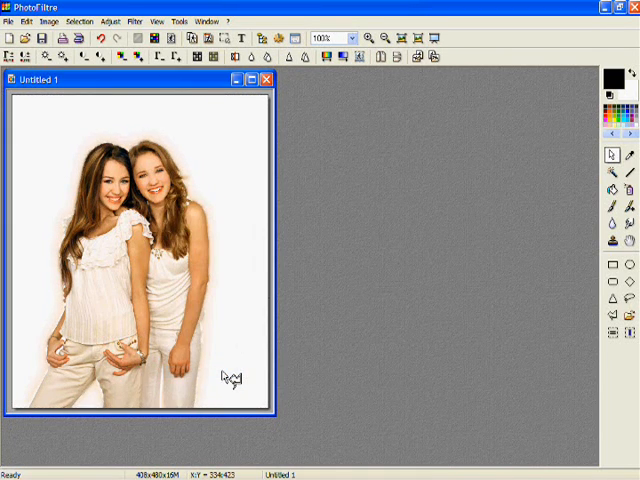
{"action": "mouse_move", "coordinate": [304, 410]}
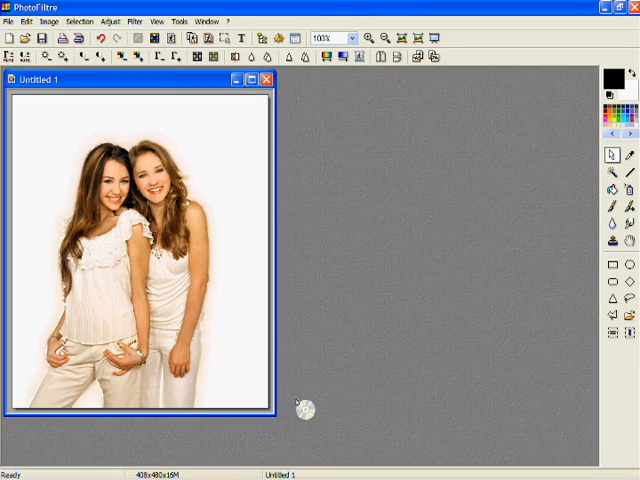